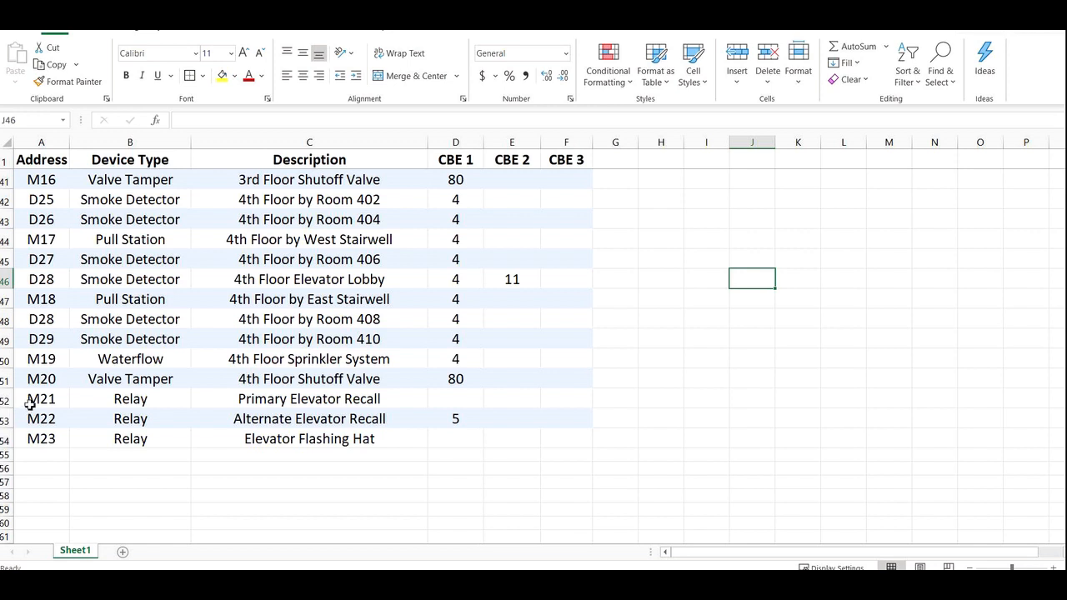
mouse_move(451, 417)
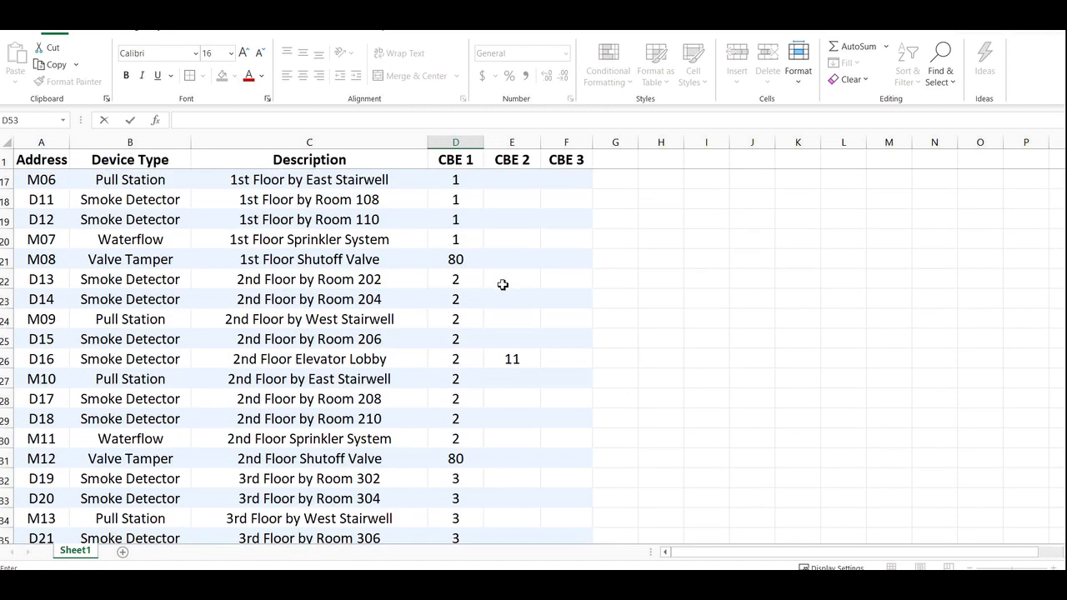
Step: Enter CBE 1 codes 11, 12 and 13 in D52–D54 for relays M21–M23
scroll("down", 3)
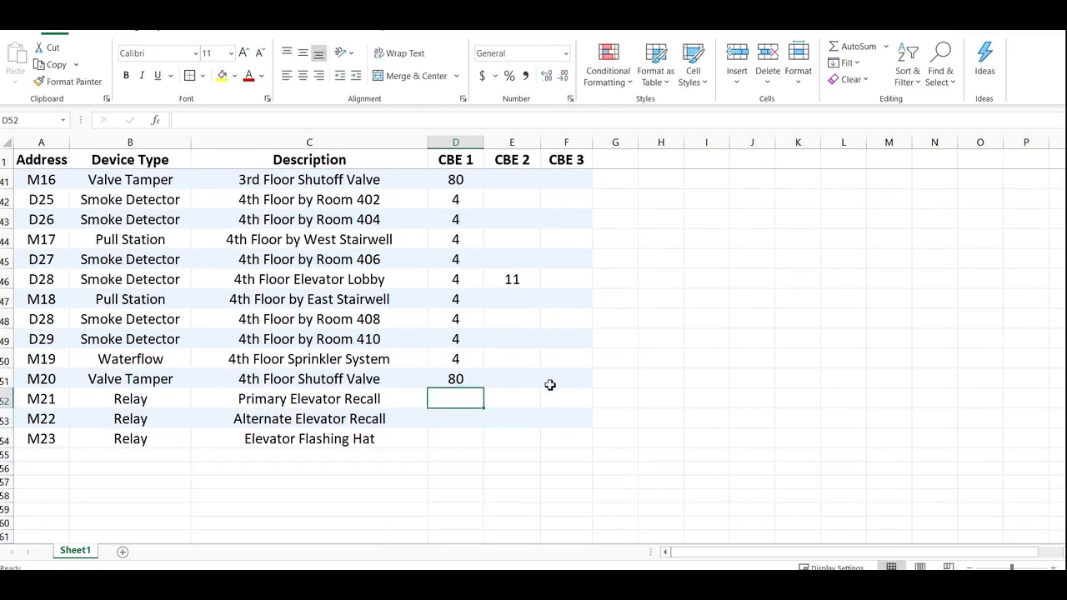
mouse_move(651, 414)
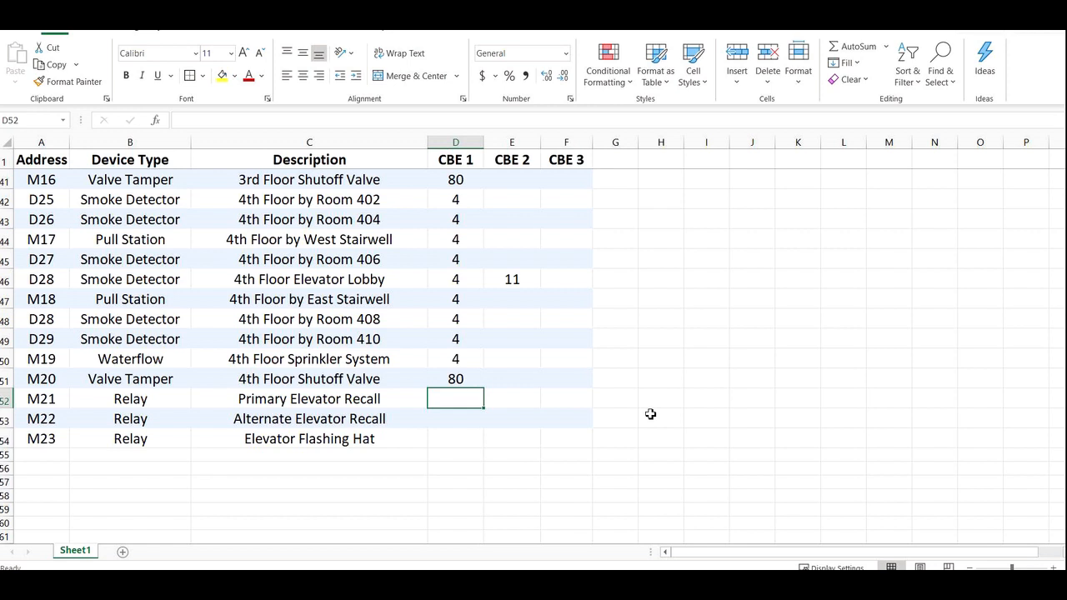
type("11")
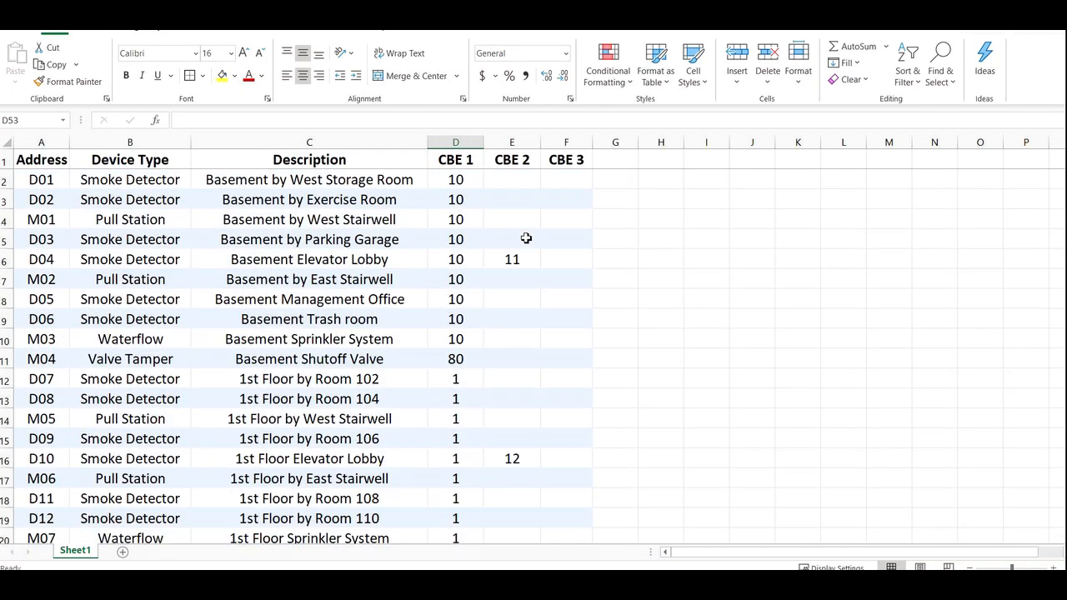
scroll("down", 3)
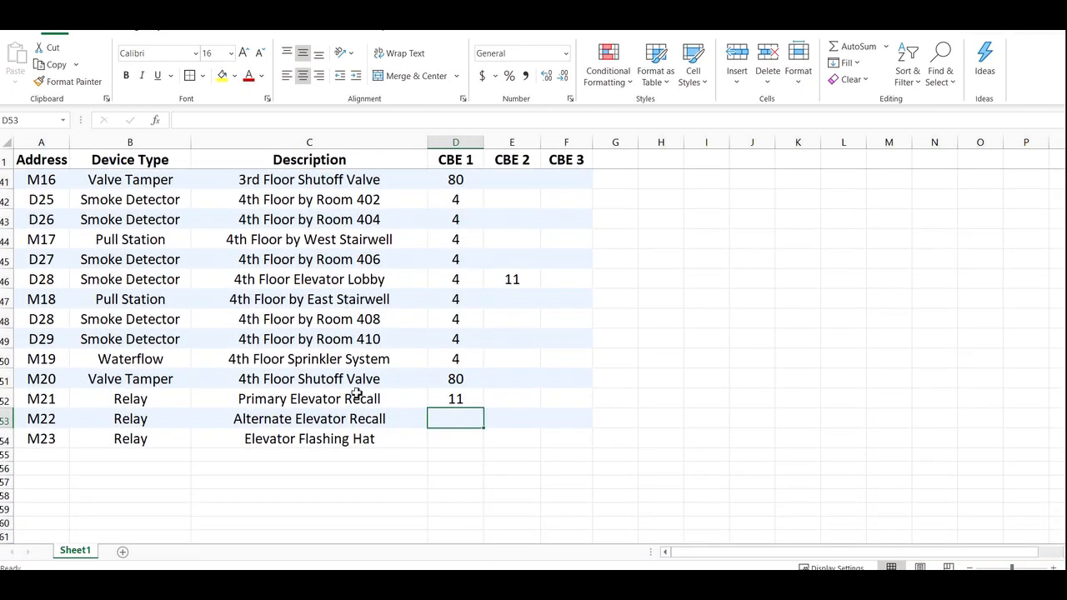
mouse_move(432, 386)
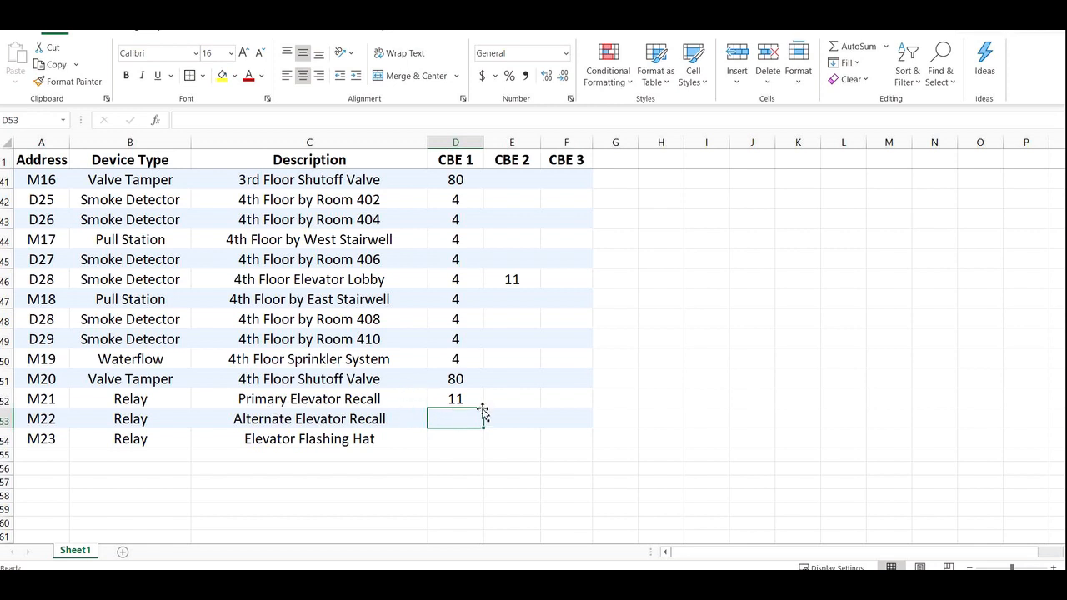
type("12")
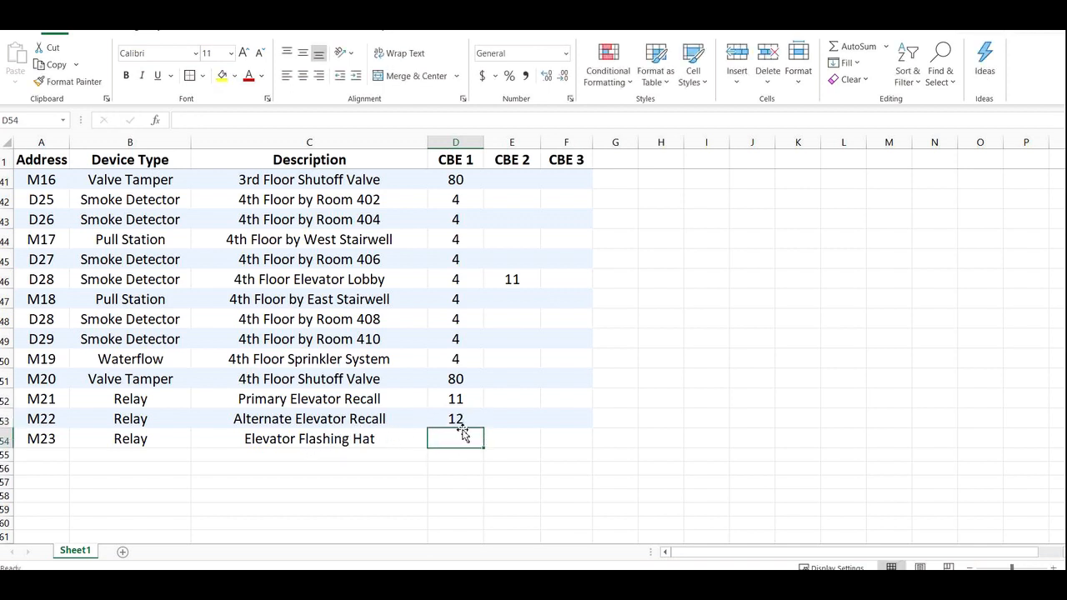
mouse_move(457, 439)
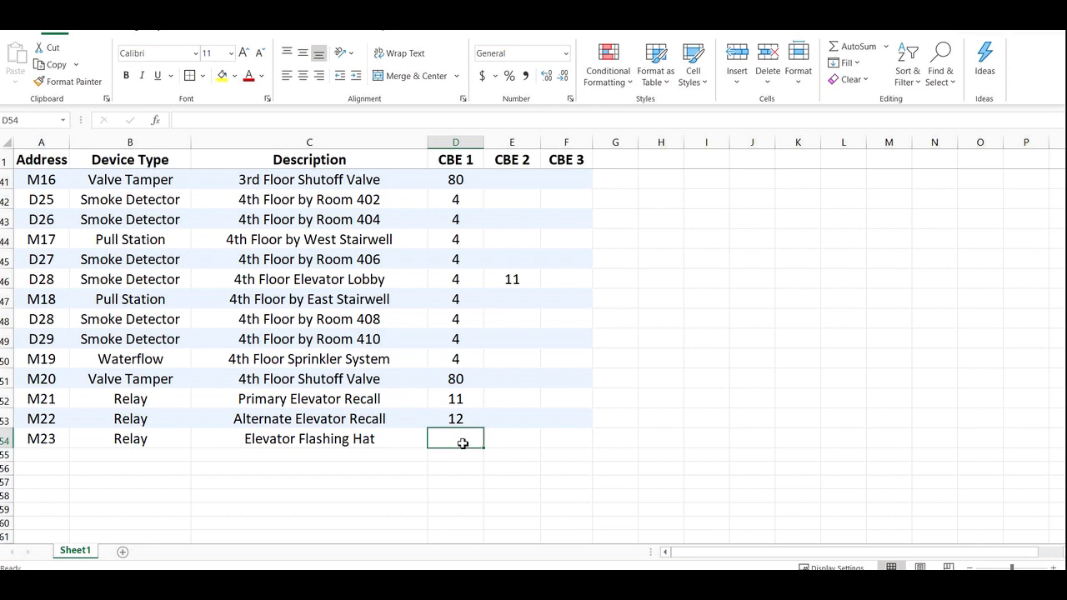
mouse_move(471, 451)
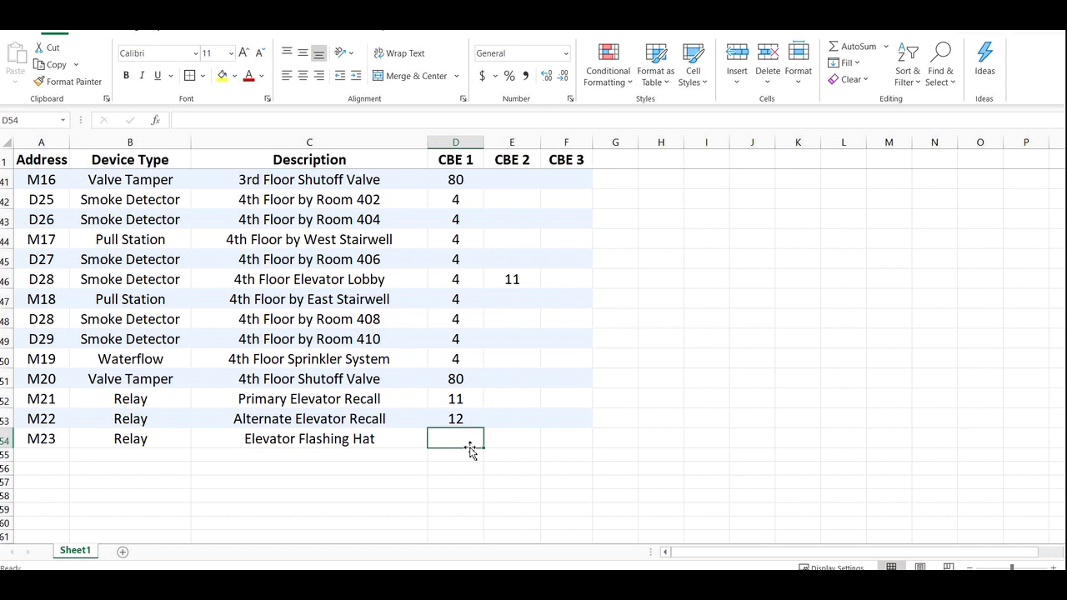
type("13")
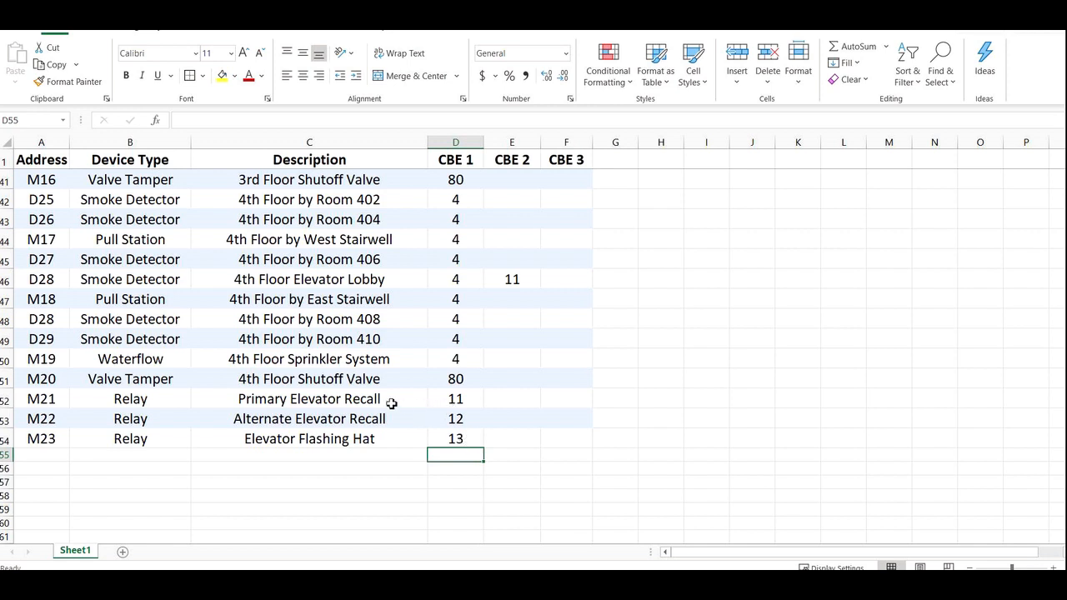
mouse_move(425, 565)
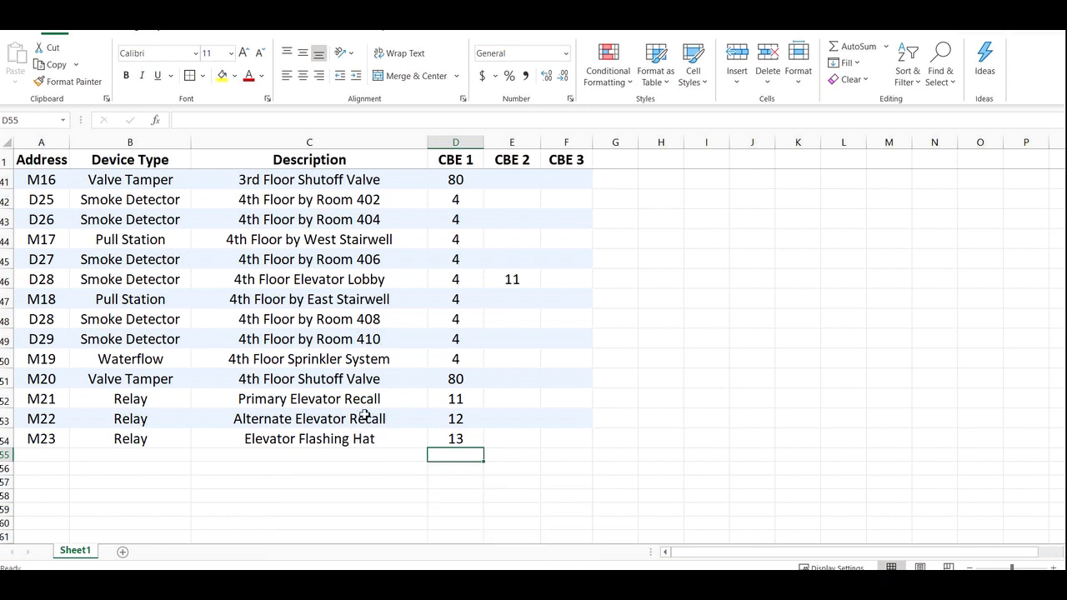
mouse_move(432, 554)
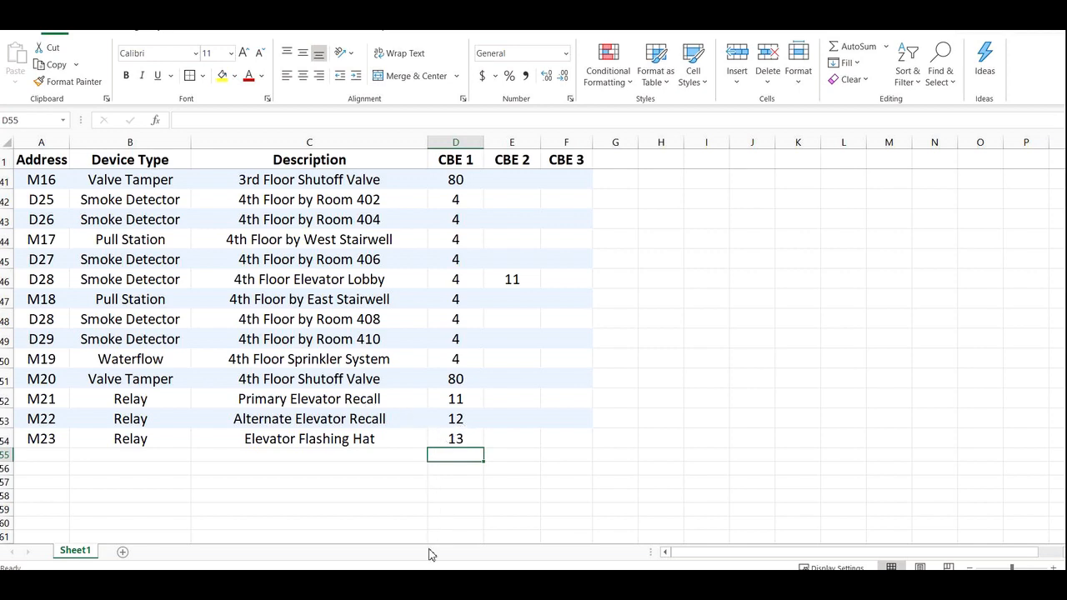
Step: Enter 13 in cell E52 as M21's CBE 2 output zone
left_click(511, 398)
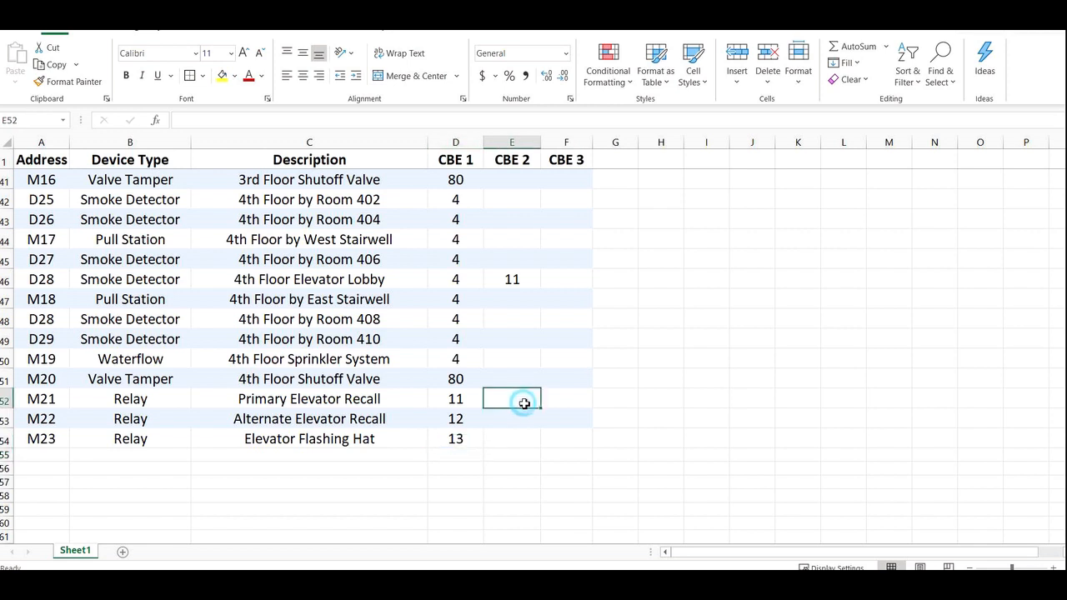
type("13")
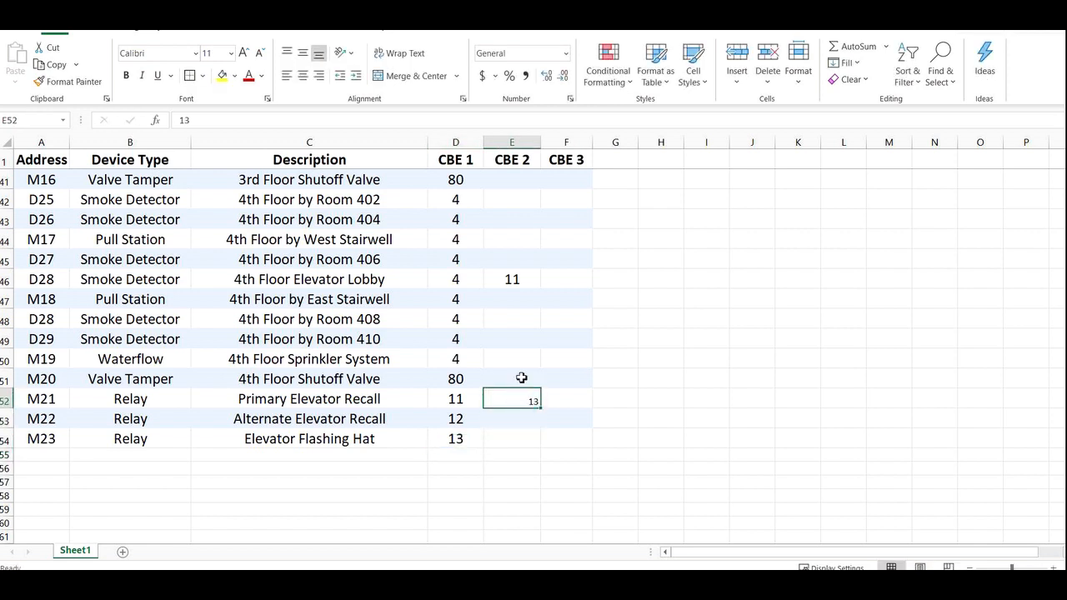
left_click(68, 81)
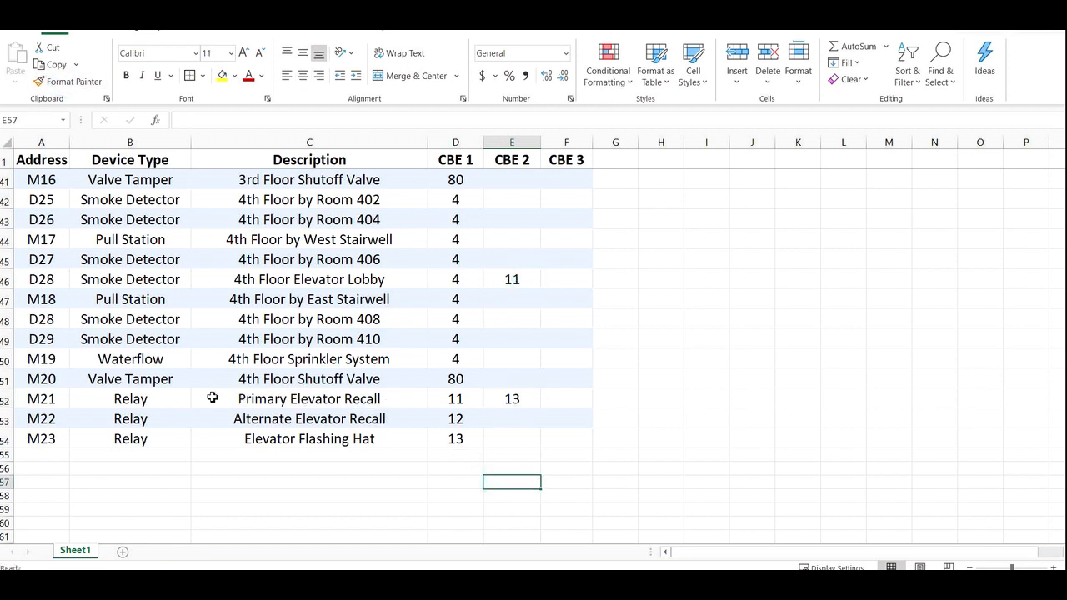
mouse_move(87, 406)
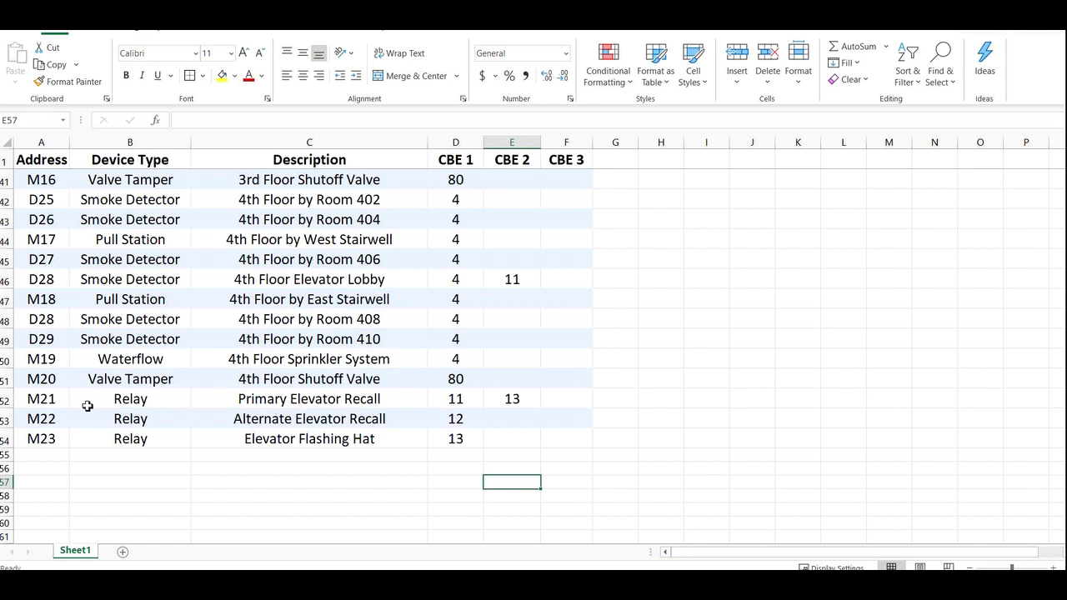